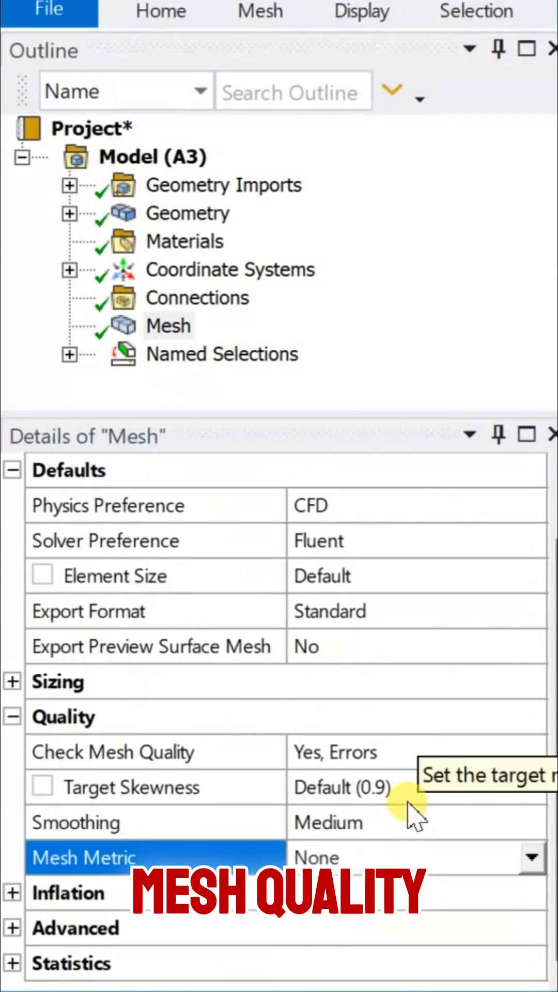
- Select Hybrid Initialization as the solution initialization method
left_click(531, 858)
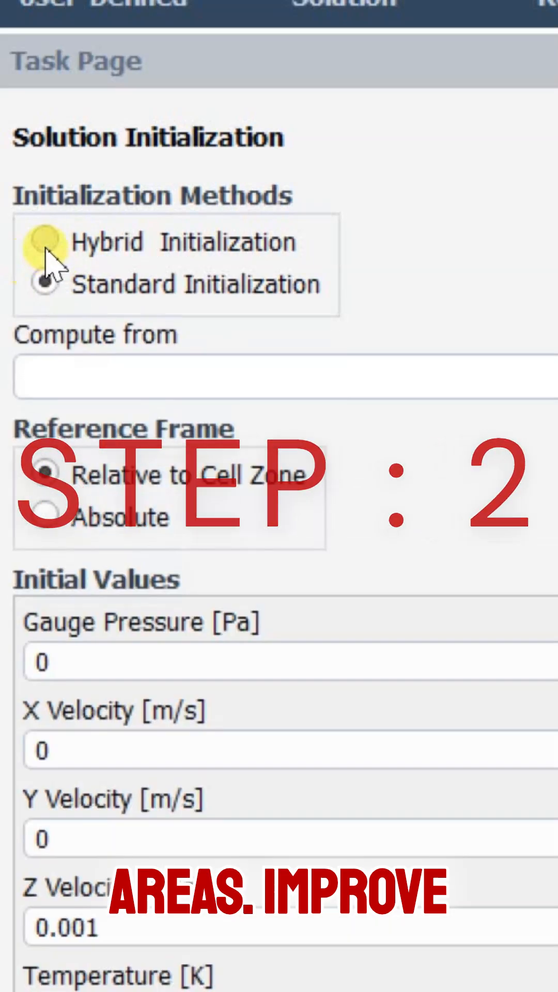
left_click(43, 242)
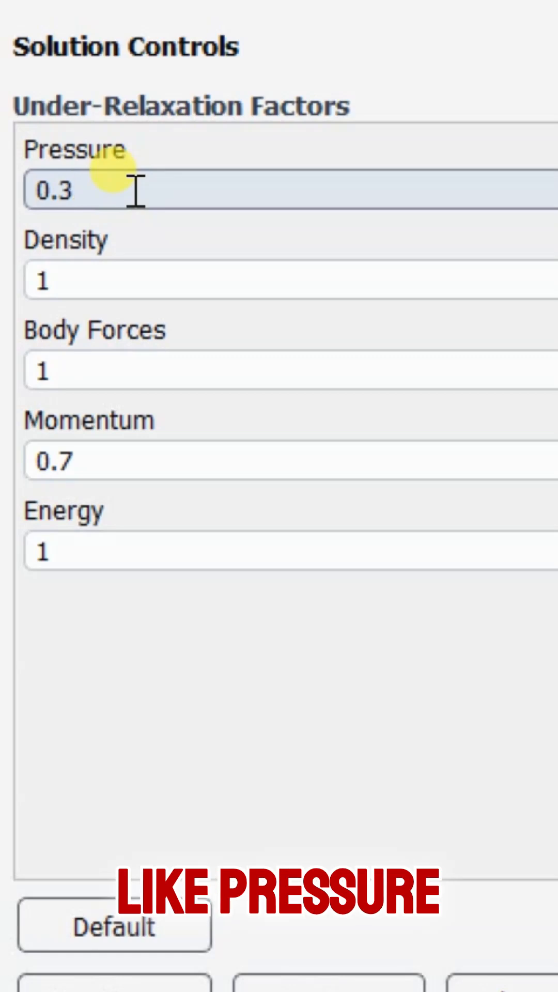
- Enter 0.2 as the pressure under-relaxation factor, replacing 0.3
type("0.2")
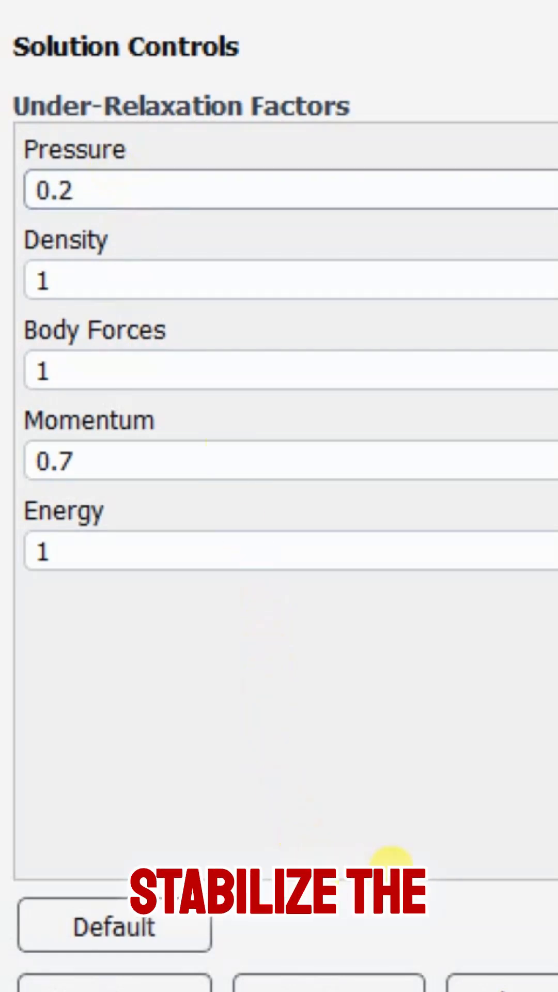
mouse_move(481, 896)
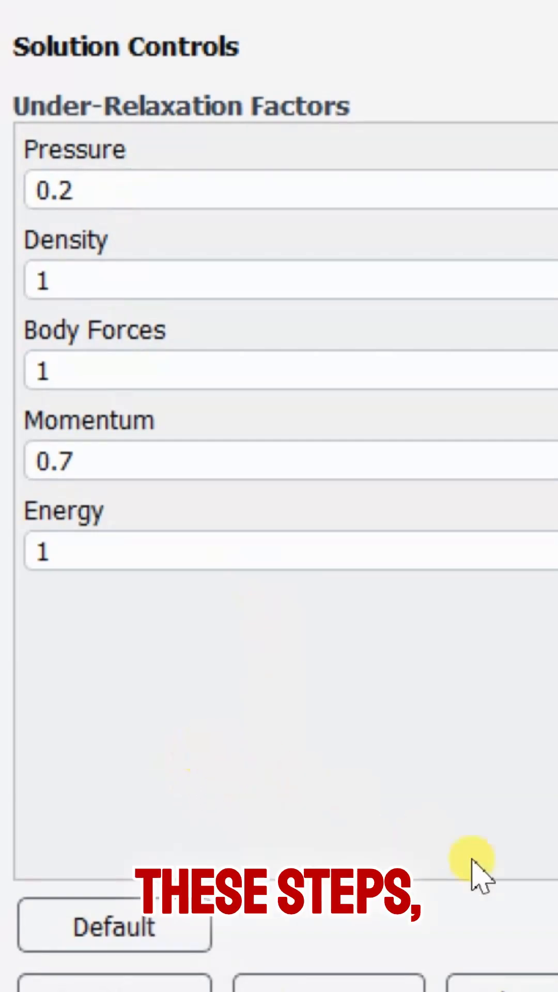